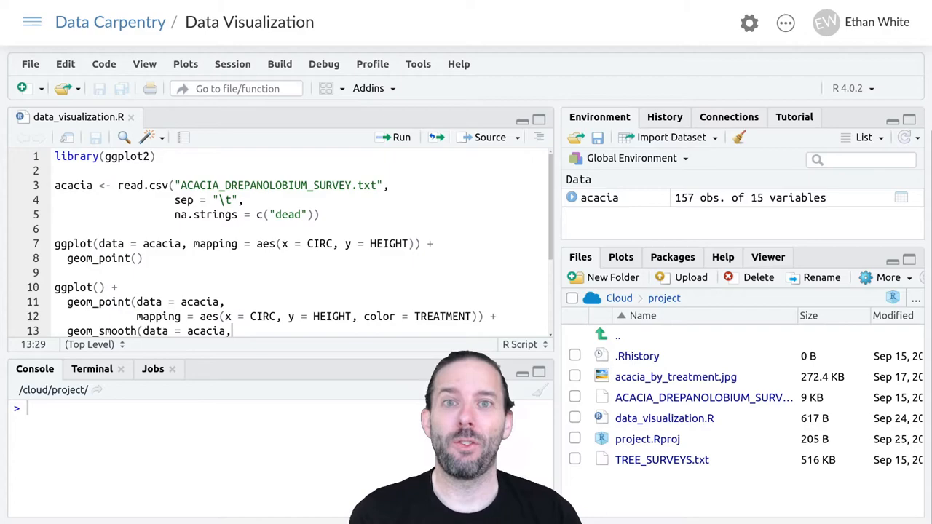
pyautogui.moveTo(455, 299)
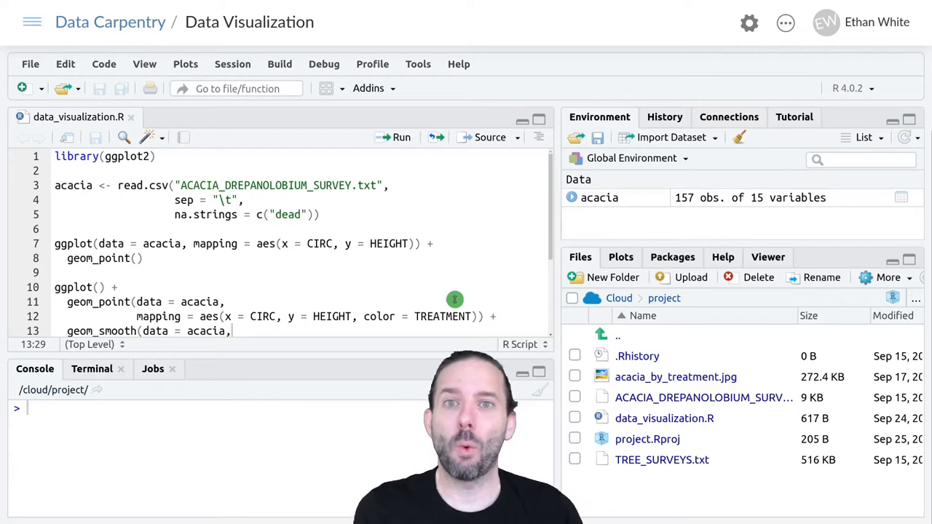
pyautogui.moveTo(470, 294)
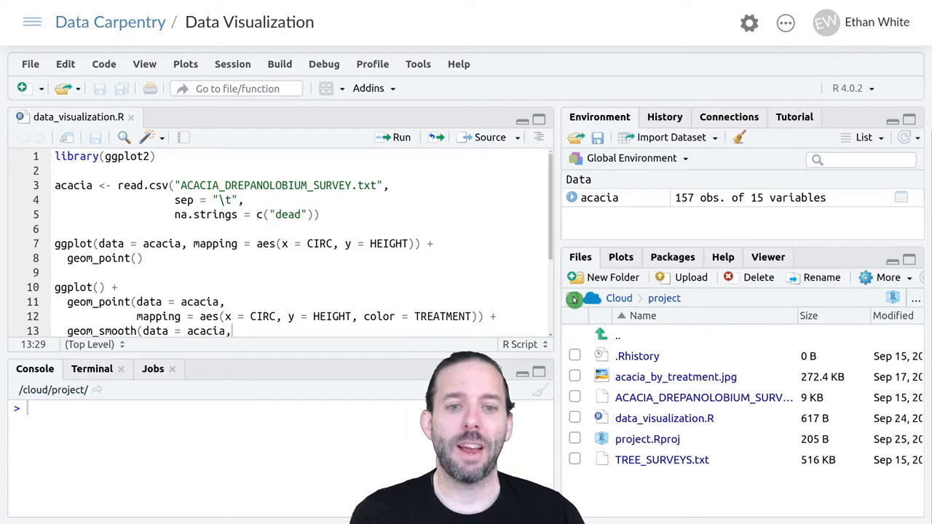
# Check every file in the RStudio Cloud Files pane and open the More gear menu.
pyautogui.click(575, 298)
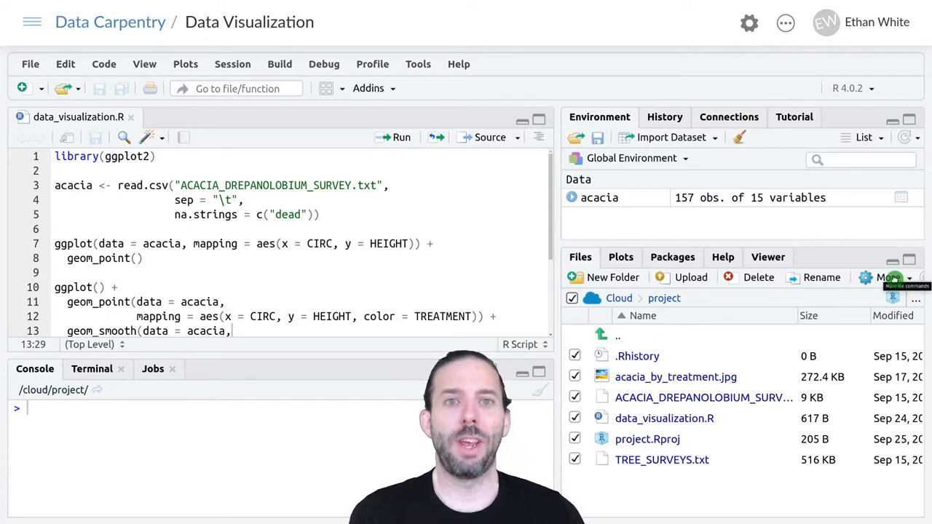
pyautogui.click(888, 277)
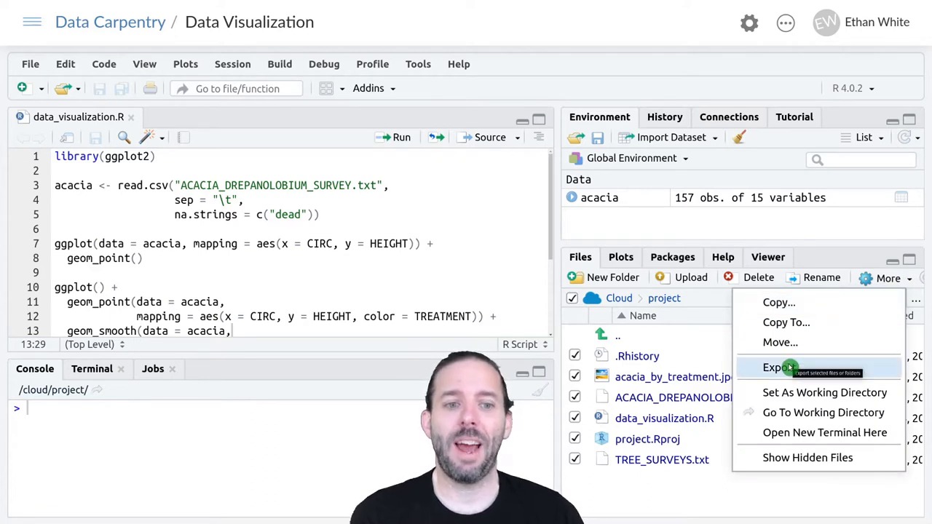
# Export the checked project files and download them as assignment6.zip.
pyautogui.click(777, 367)
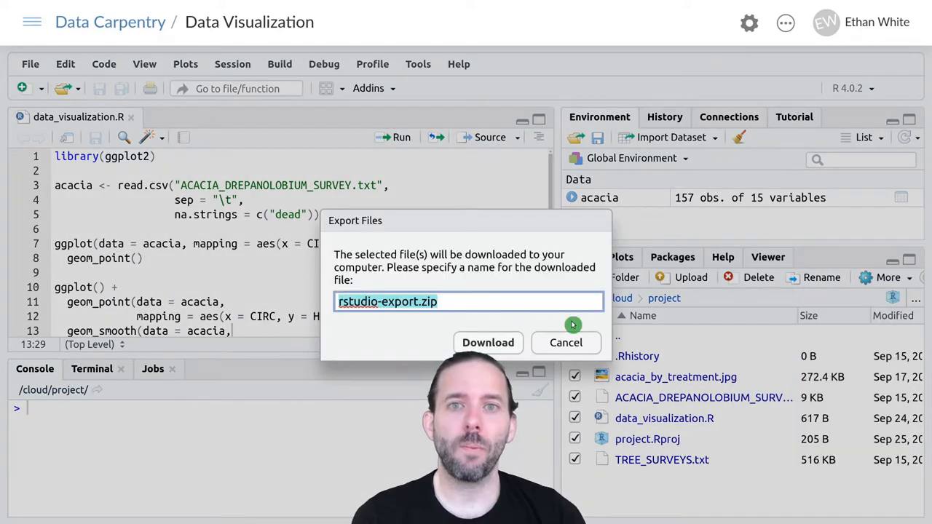
pyautogui.moveTo(420, 367)
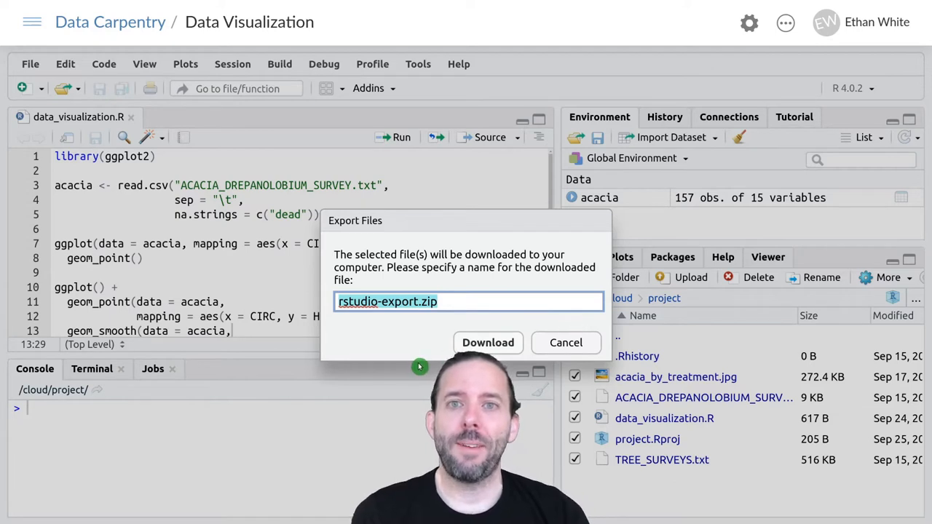
pyautogui.click(415, 301)
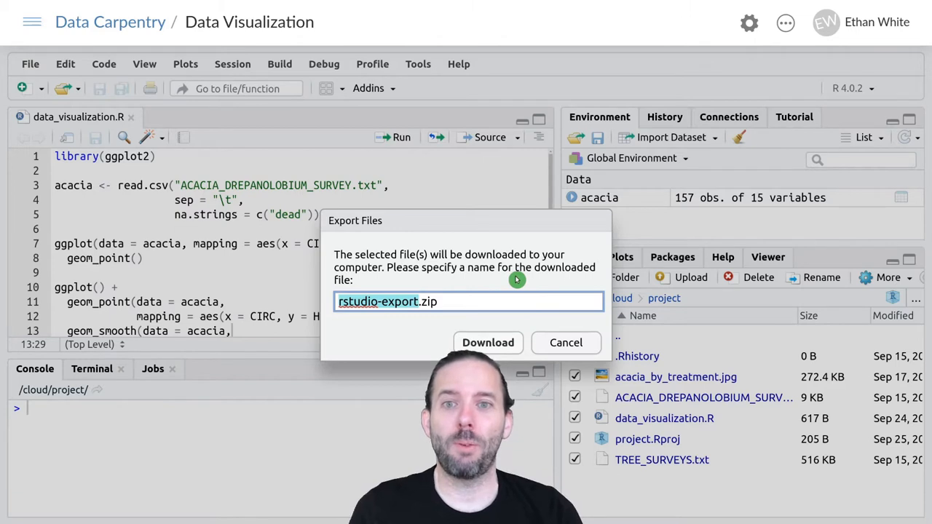
pyautogui.write('assignment6.zip')
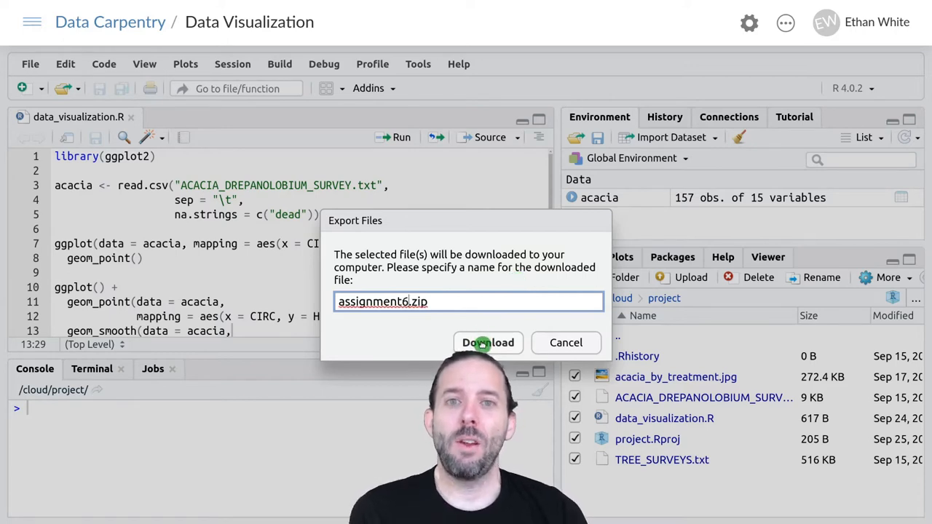
pyautogui.click(488, 342)
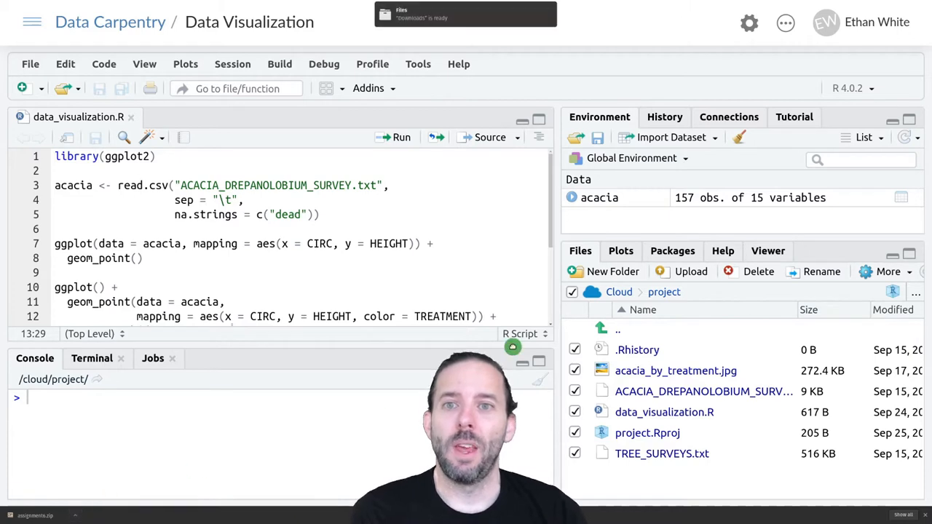
# Open the Downloads folder from the 'Downloads is ready' notification.
pyautogui.click(465, 14)
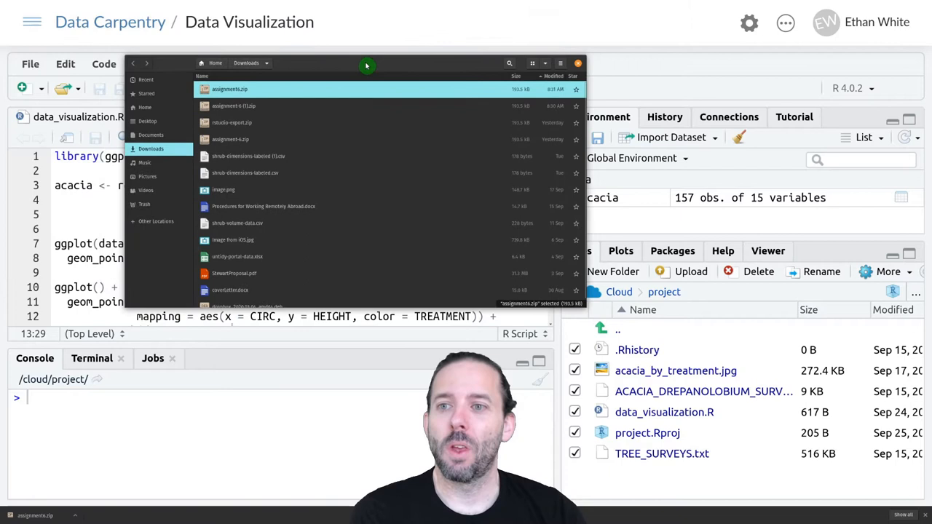
pyautogui.moveTo(241, 161)
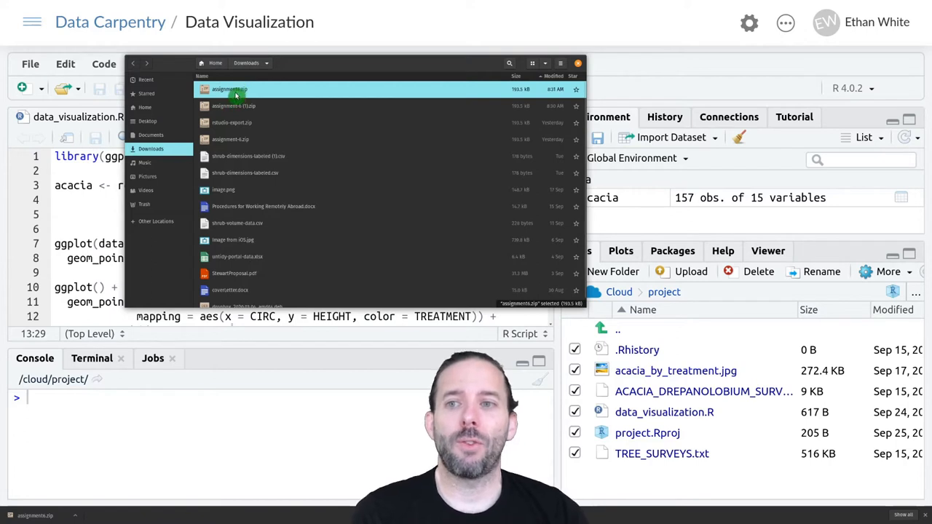
# Open assignment6.zip in Archive Manager to list its six project files.
pyautogui.doubleClick(235, 89)
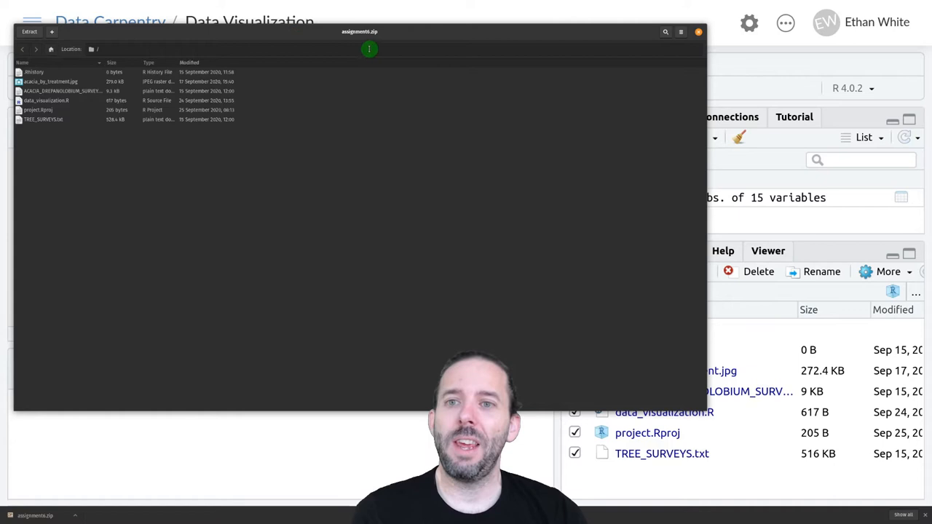
pyautogui.moveTo(256, 103)
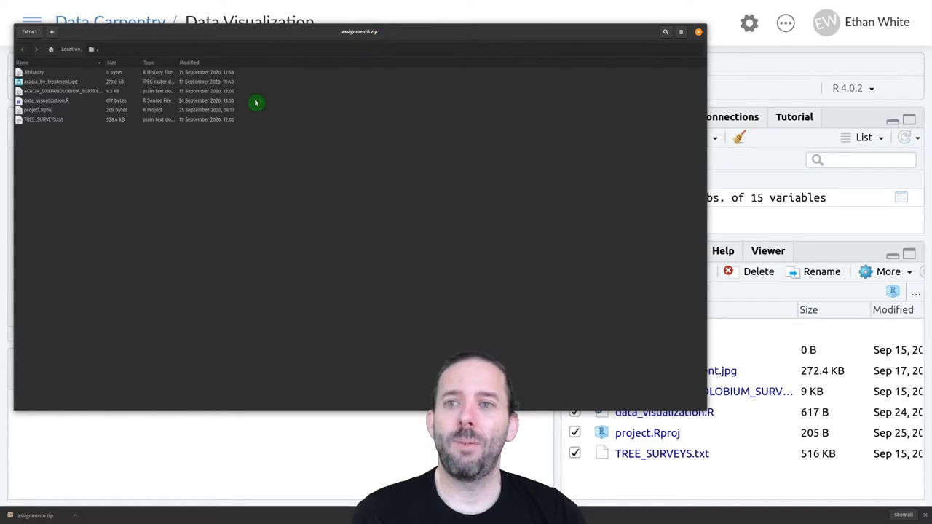
pyautogui.moveTo(254, 157)
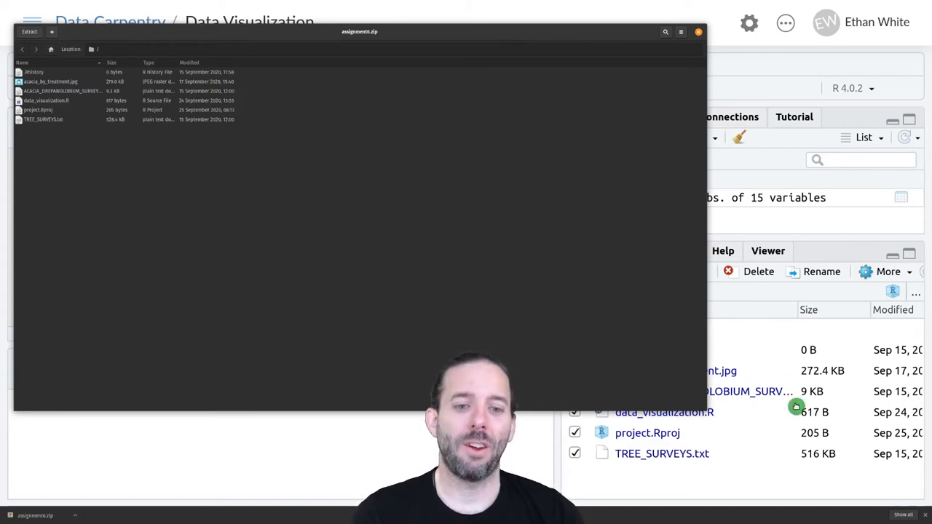
pyautogui.moveTo(78, 70)
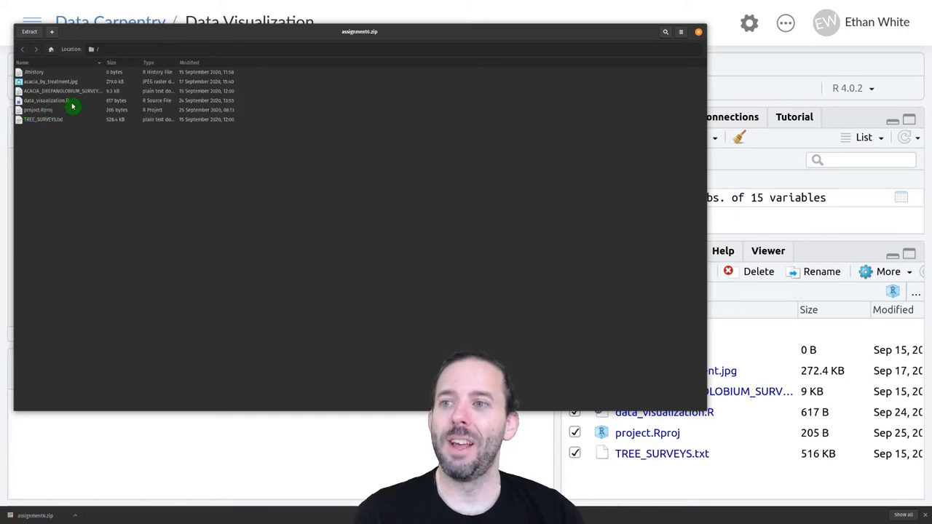
pyautogui.moveTo(97, 115)
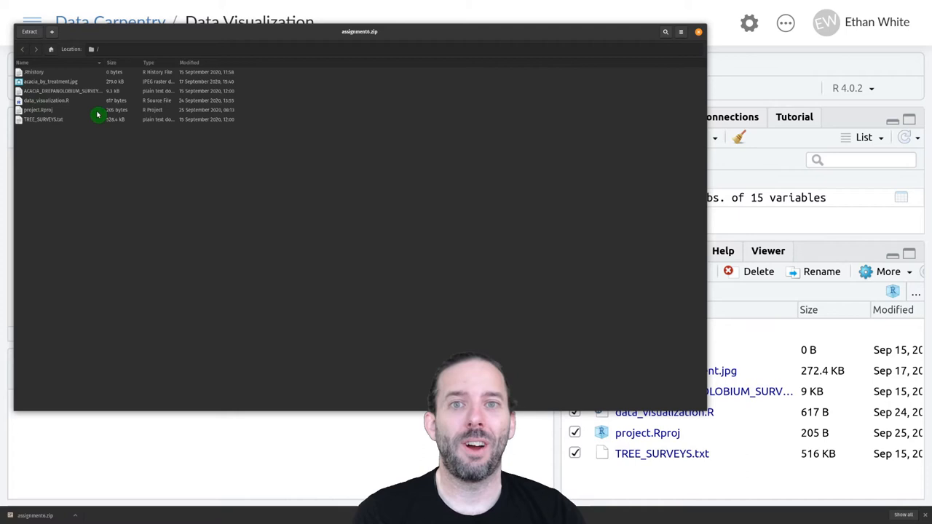
pyautogui.moveTo(100, 180)
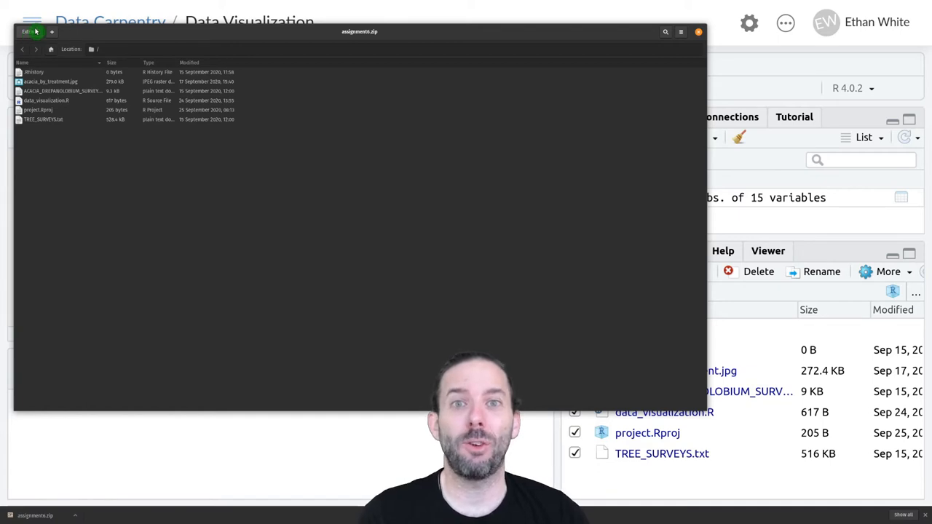
# Extract all files from assignment6.zip into a new Home/assignment6 folder, then view them.
pyautogui.click(29, 31)
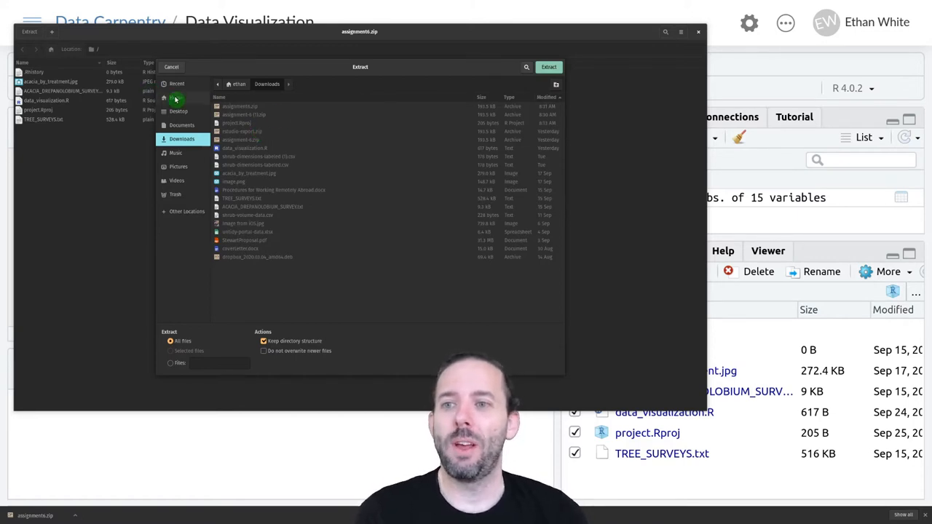
pyautogui.click(176, 97)
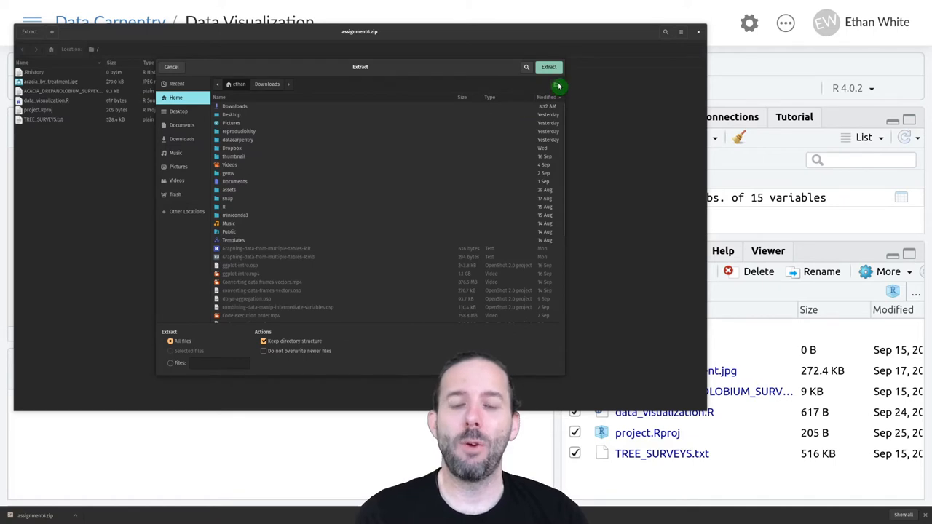
pyautogui.click(556, 85)
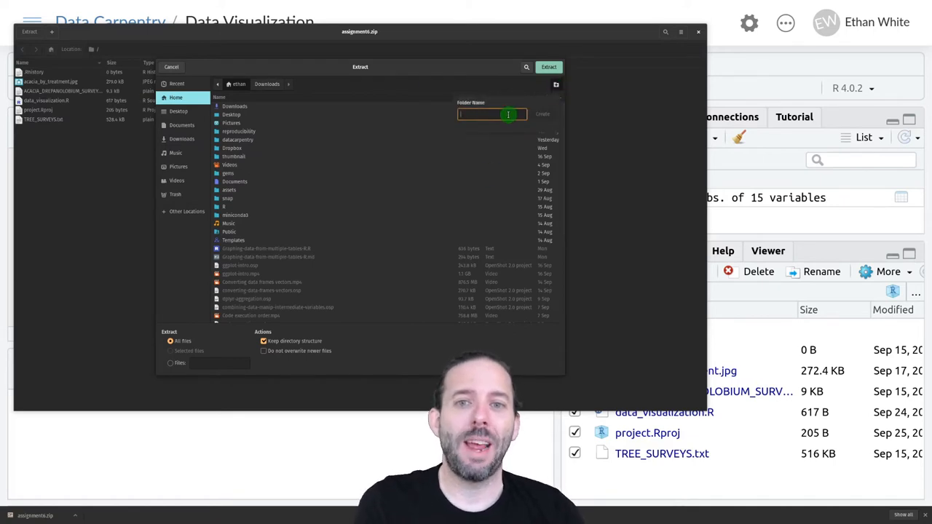
pyautogui.write('assignment6')
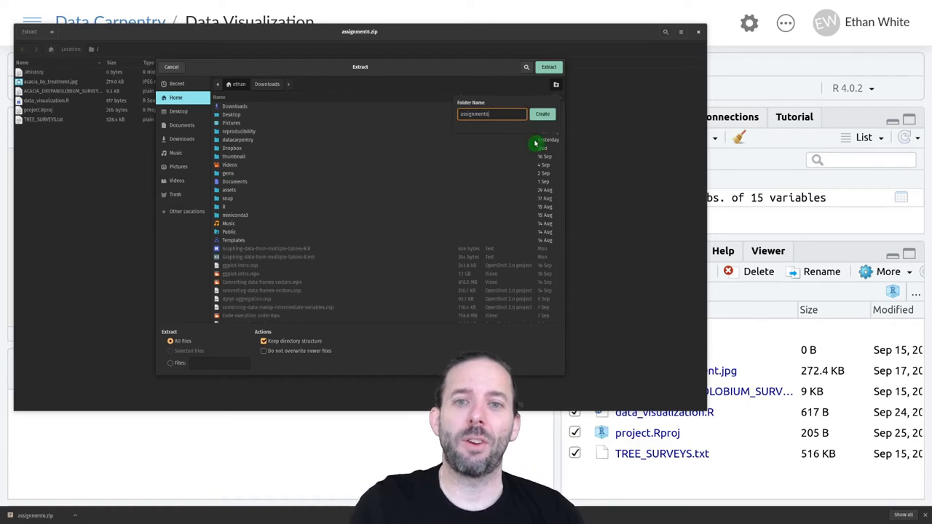
pyautogui.click(543, 113)
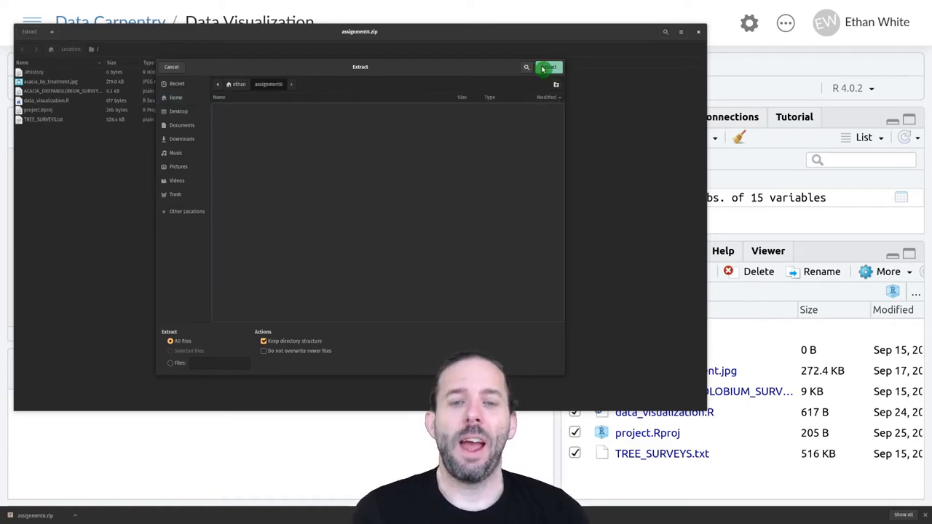
pyautogui.click(548, 67)
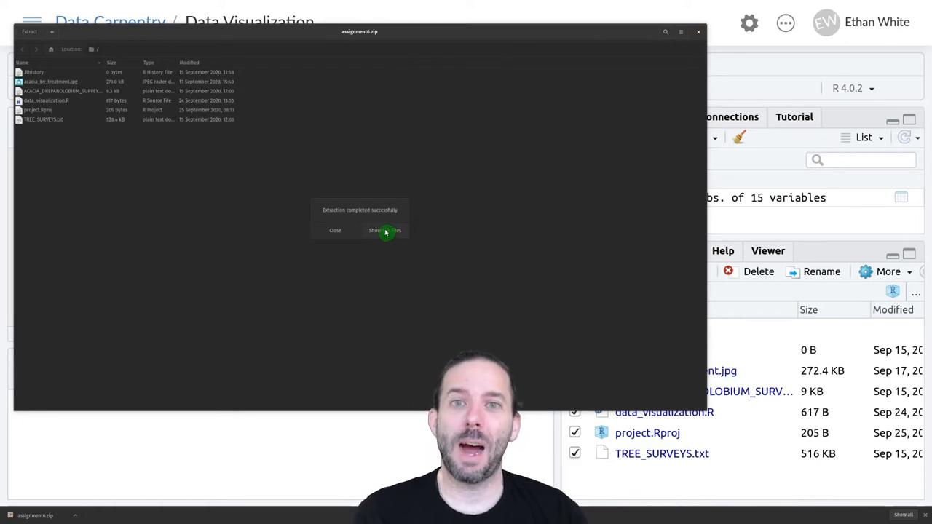
pyautogui.click(387, 231)
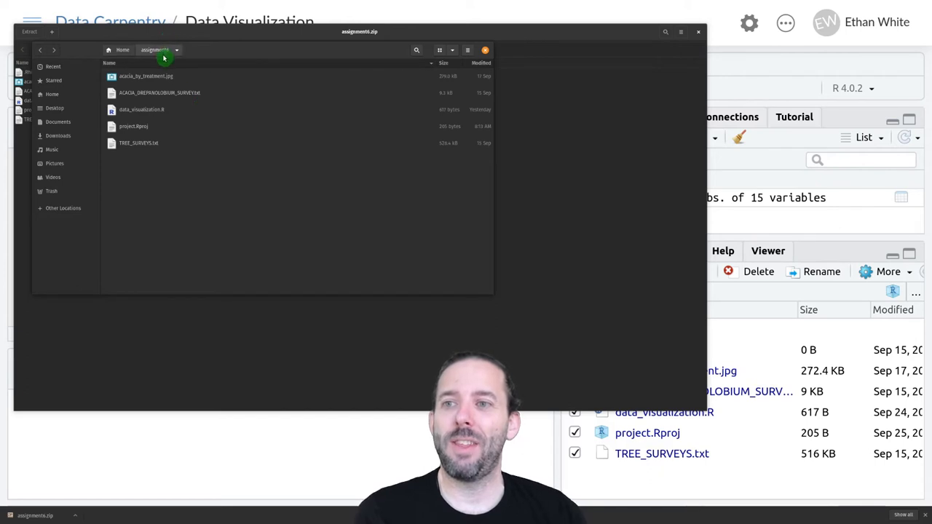
pyautogui.moveTo(139, 181)
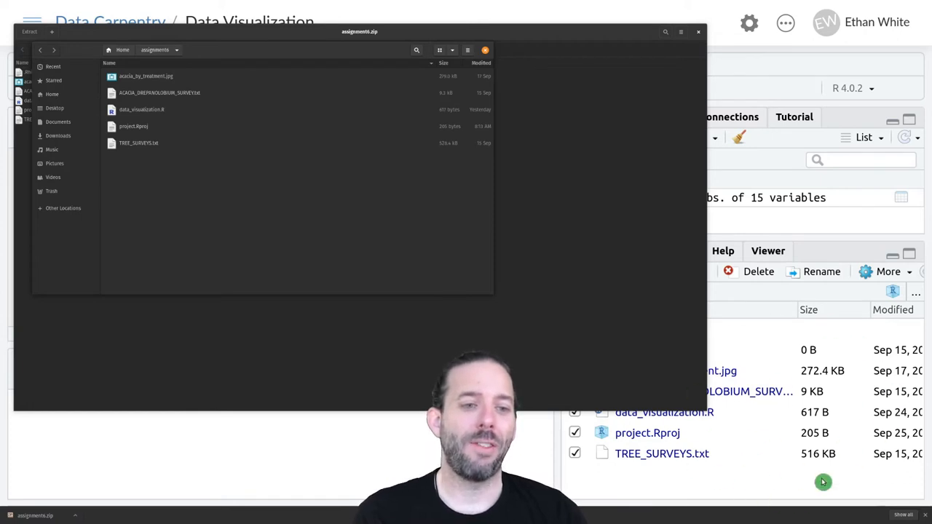
pyautogui.moveTo(332, 236)
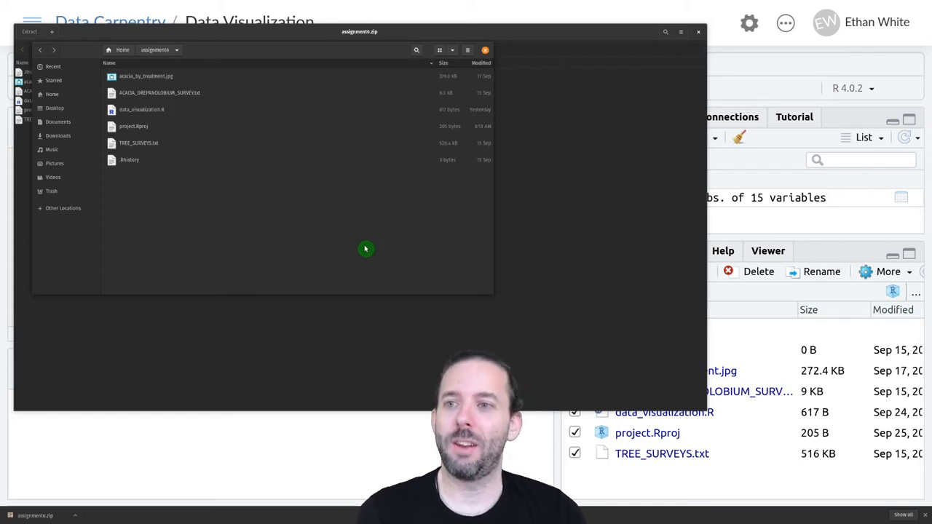
pyautogui.moveTo(135, 161)
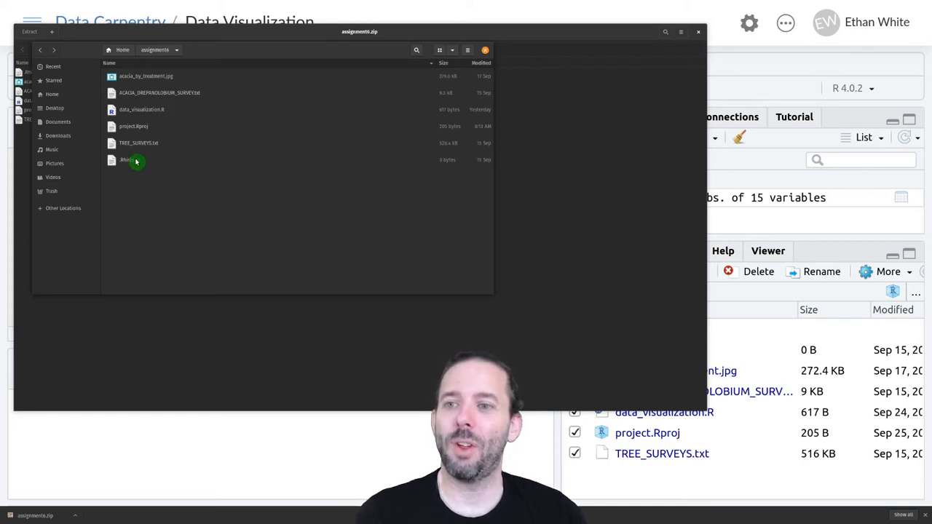
pyautogui.moveTo(206, 238)
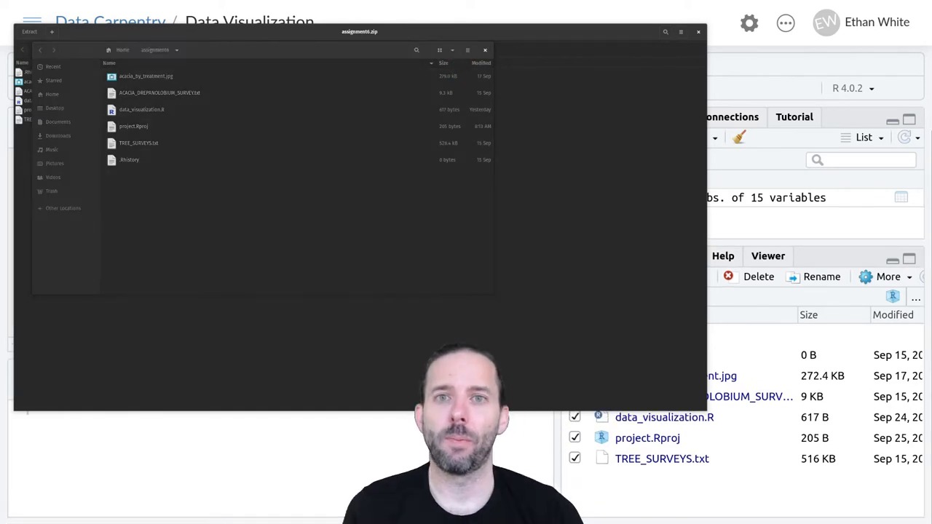
pyautogui.moveTo(393, 337)
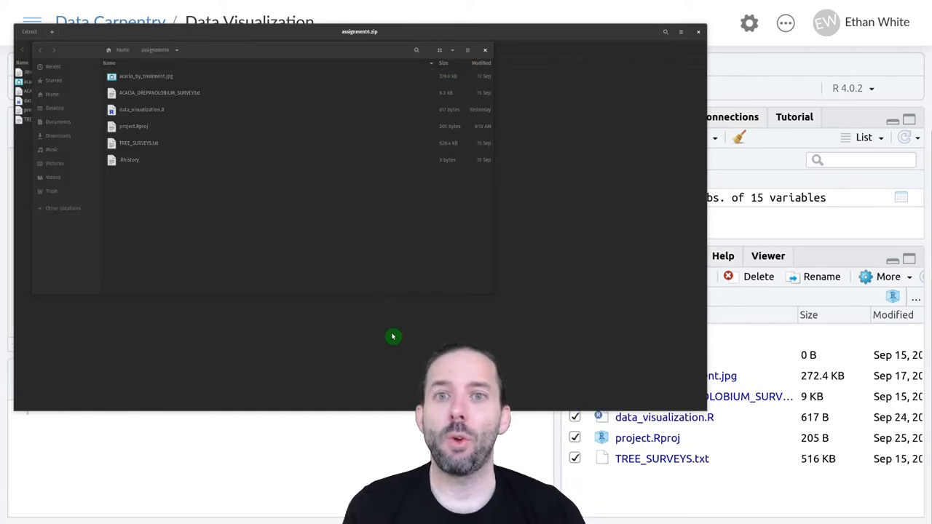
pyautogui.moveTo(178, 264)
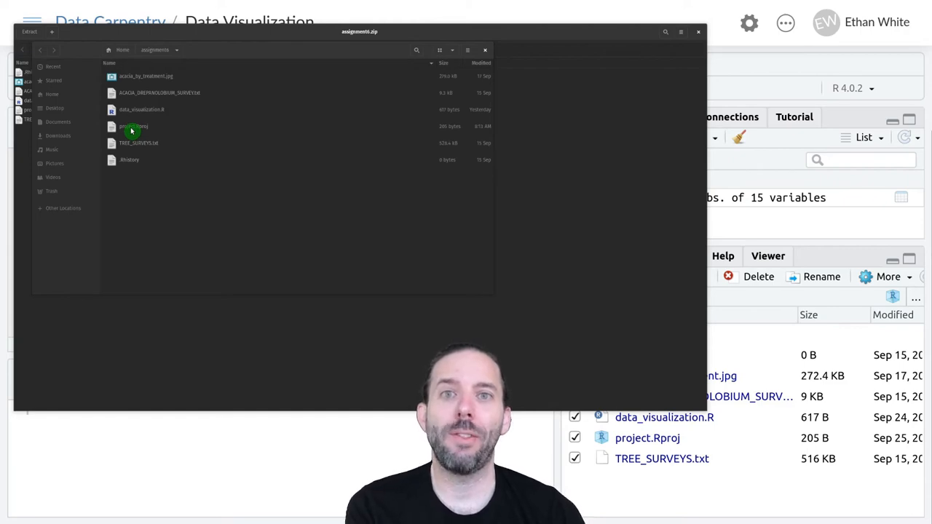
# Open the extracted assignment6 project in desktop RStudio.
pyautogui.click(133, 126)
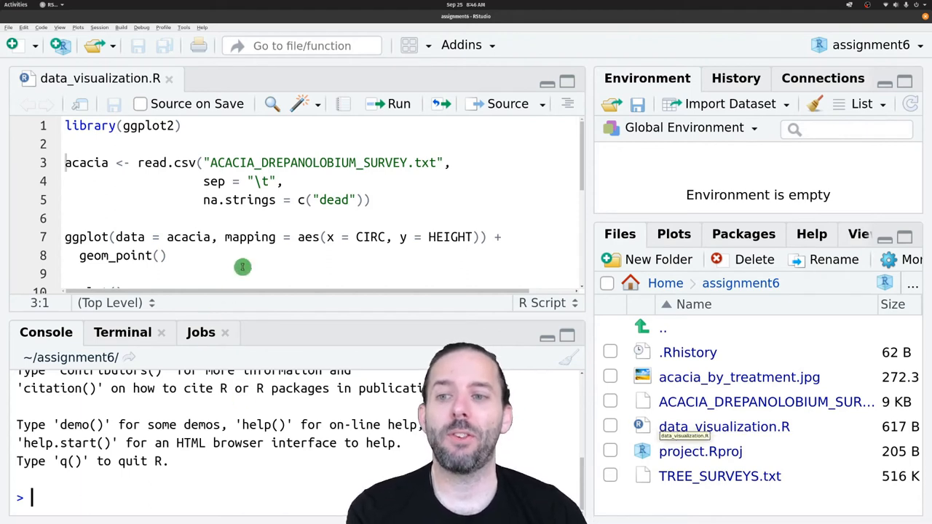
pyautogui.moveTo(129, 144)
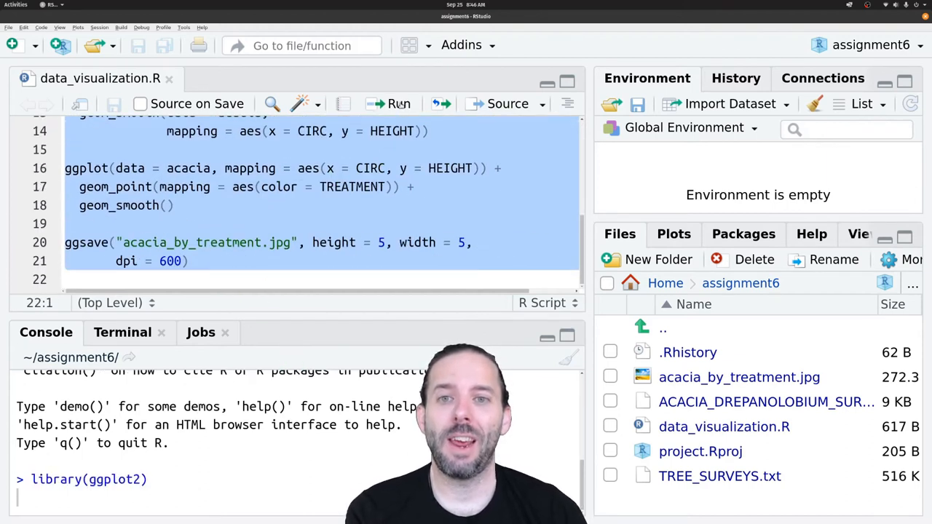
# Run all of data_visualization.R, loading the acacia data and saving the plot image.
pyautogui.click(399, 104)
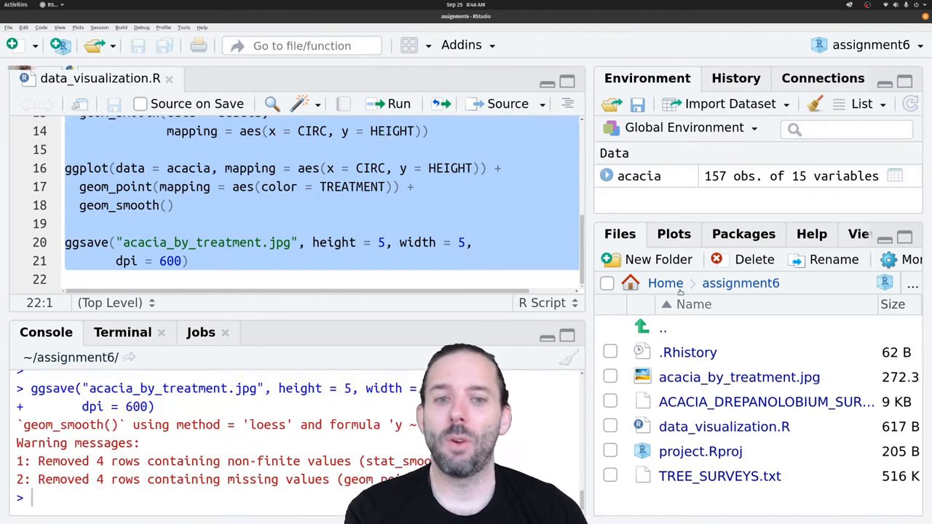
pyautogui.click(673, 234)
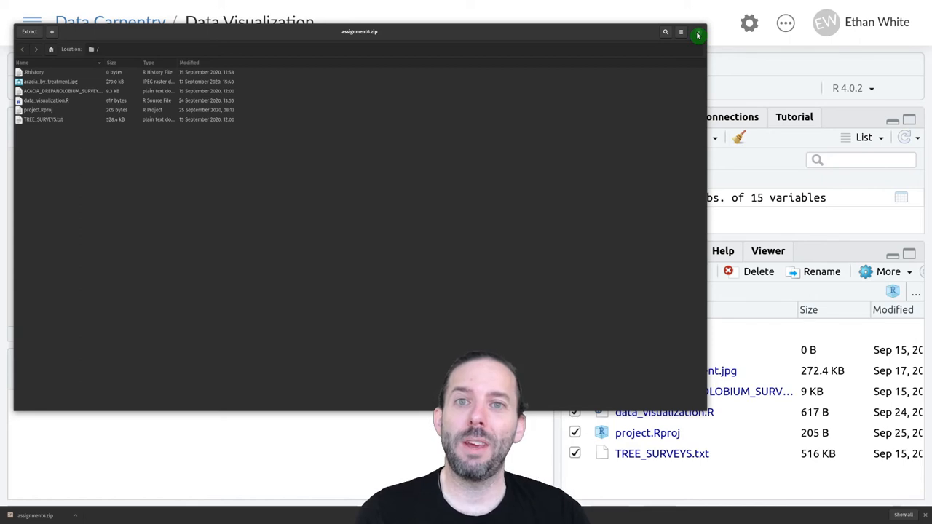
# Close Archive Manager, confirm assignment6.zip is in Downloads, and close the file manager.
pyautogui.click(697, 34)
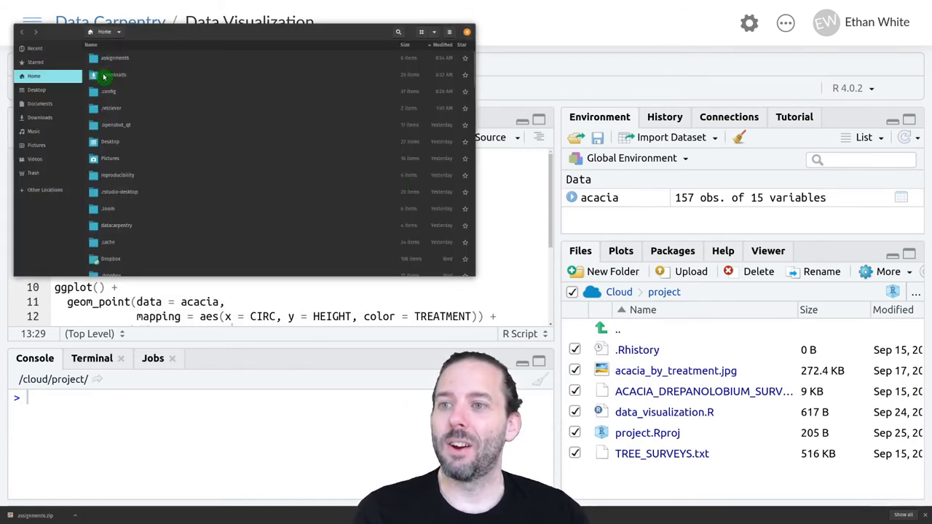
pyautogui.click(41, 117)
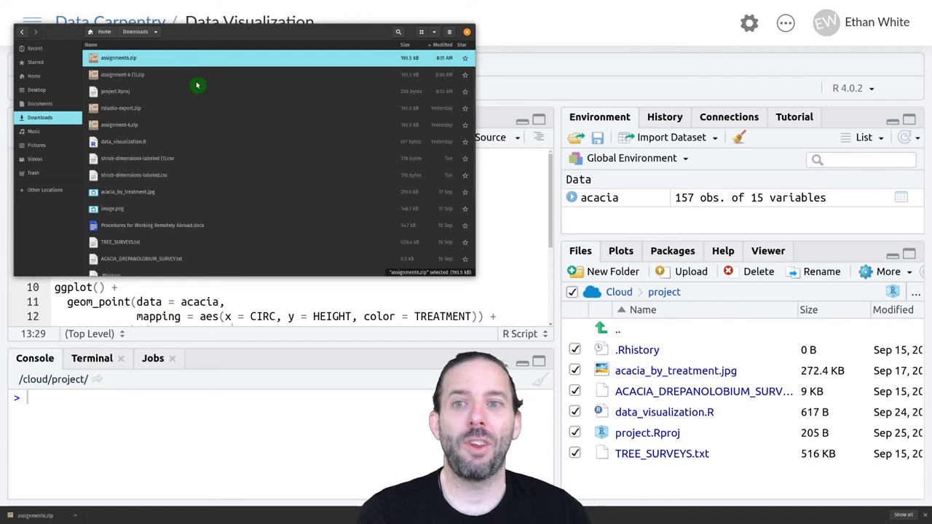
pyautogui.moveTo(188, 67)
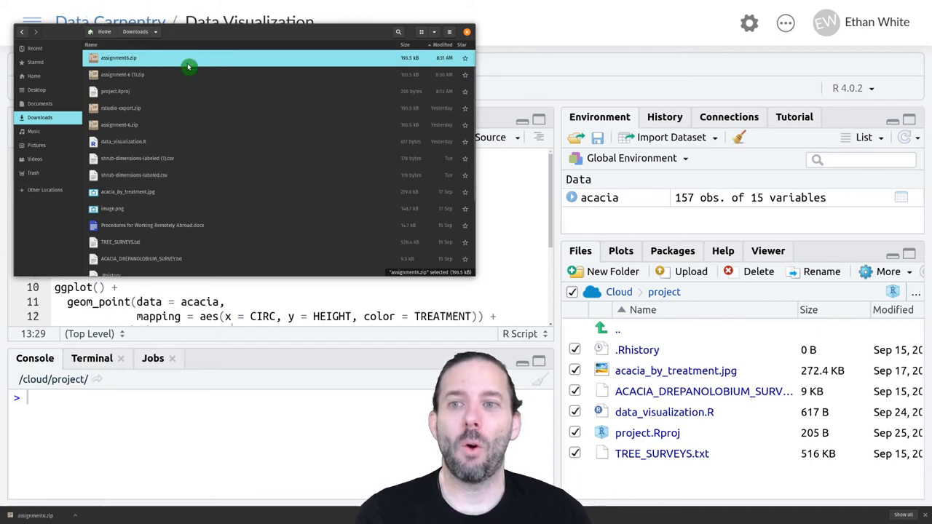
pyautogui.moveTo(201, 49)
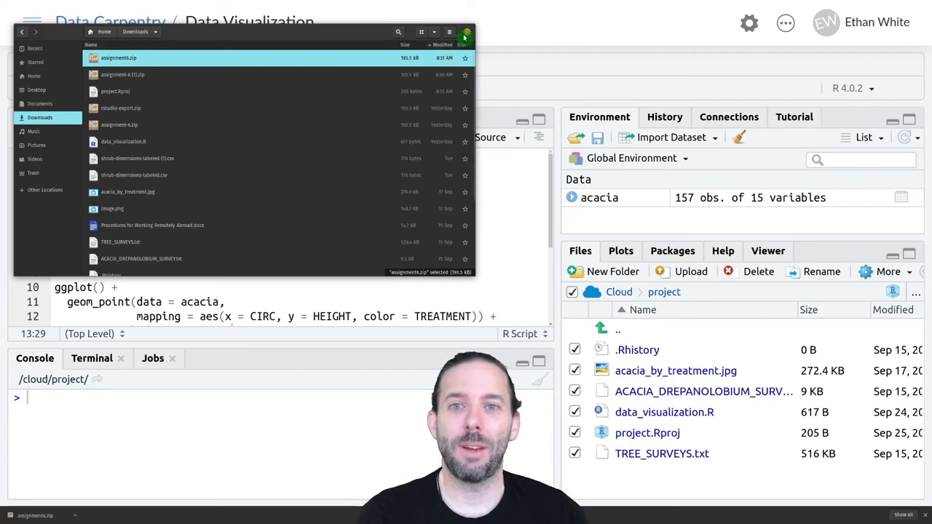
pyautogui.click(464, 34)
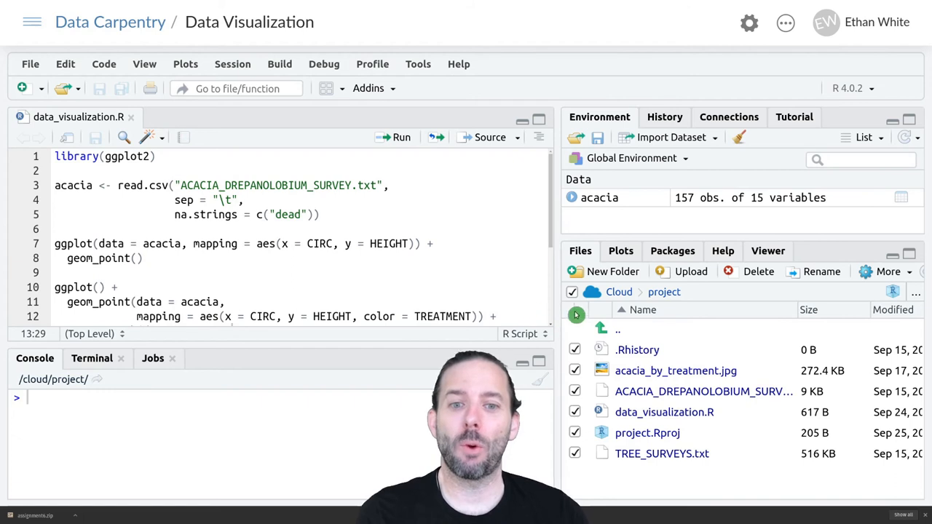
# Re-check all RStudio Cloud project files and open the More menu with Export.
pyautogui.click(575, 293)
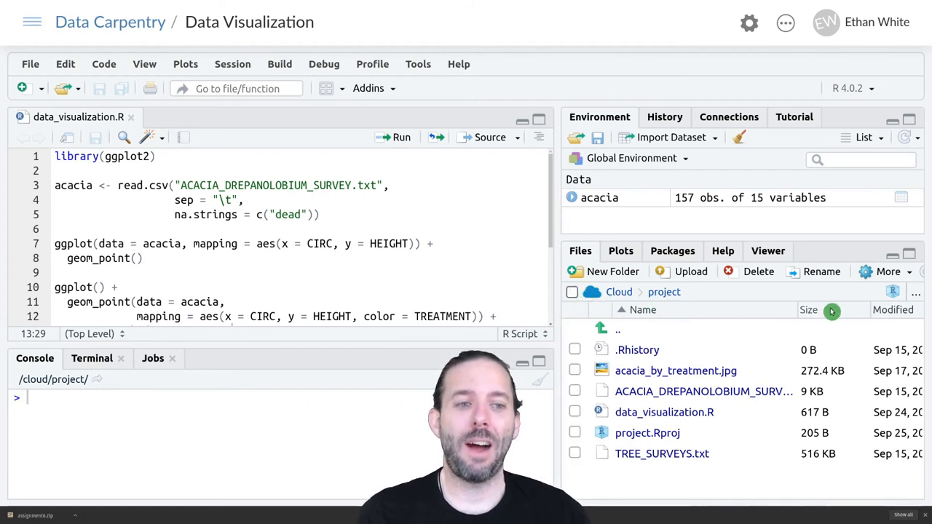
pyautogui.click(572, 292)
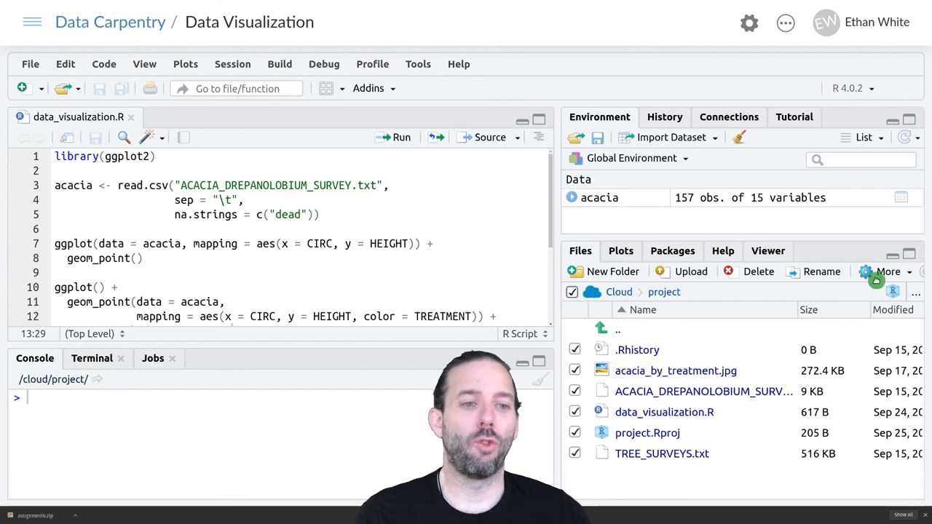
pyautogui.click(888, 271)
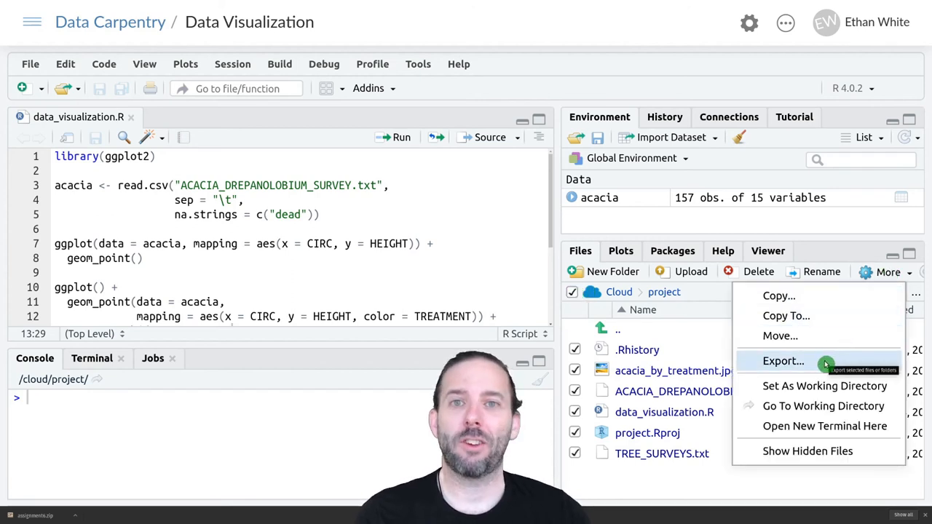